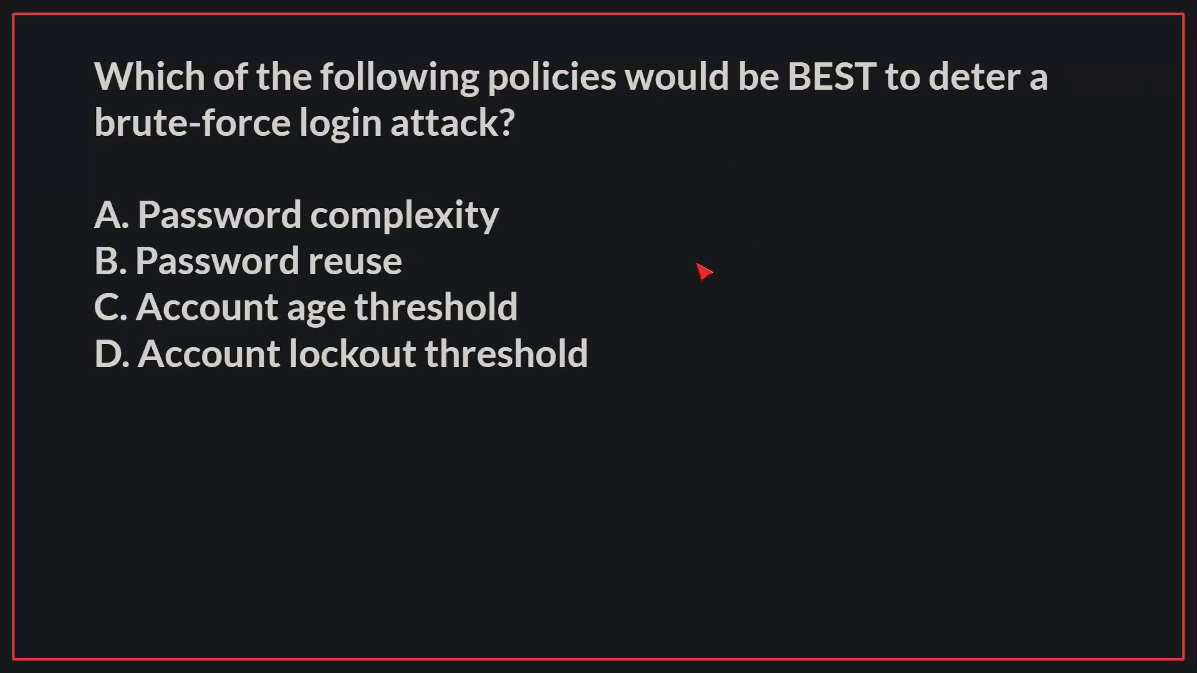
left_click(346, 355)
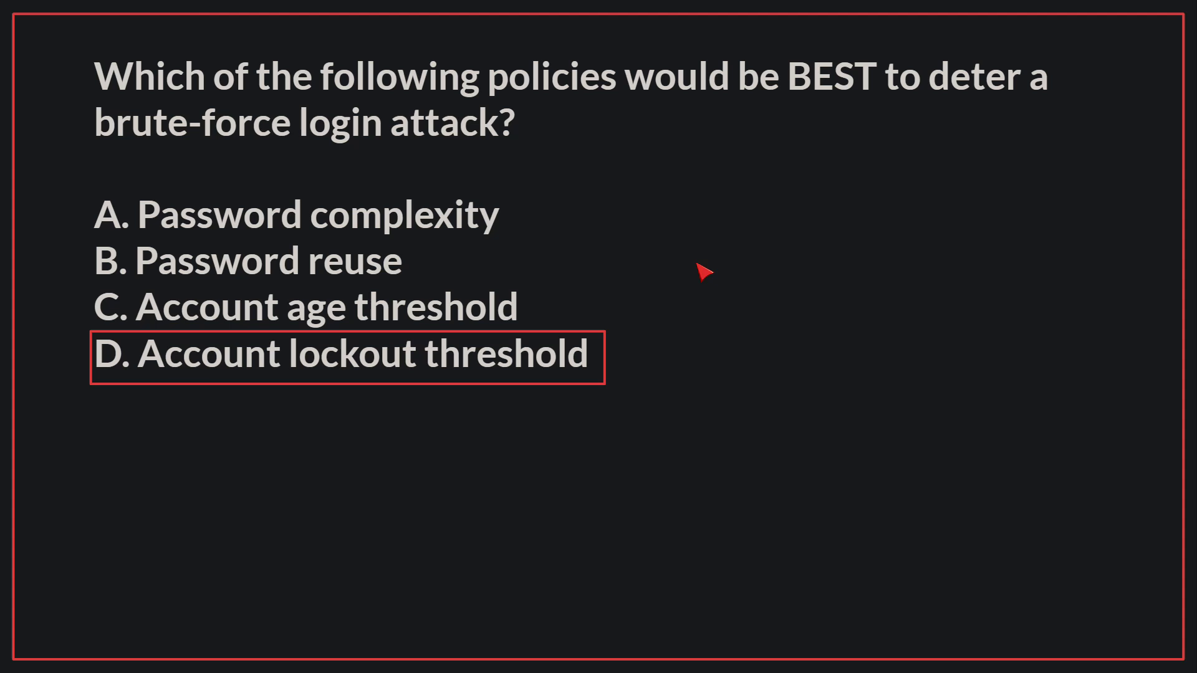